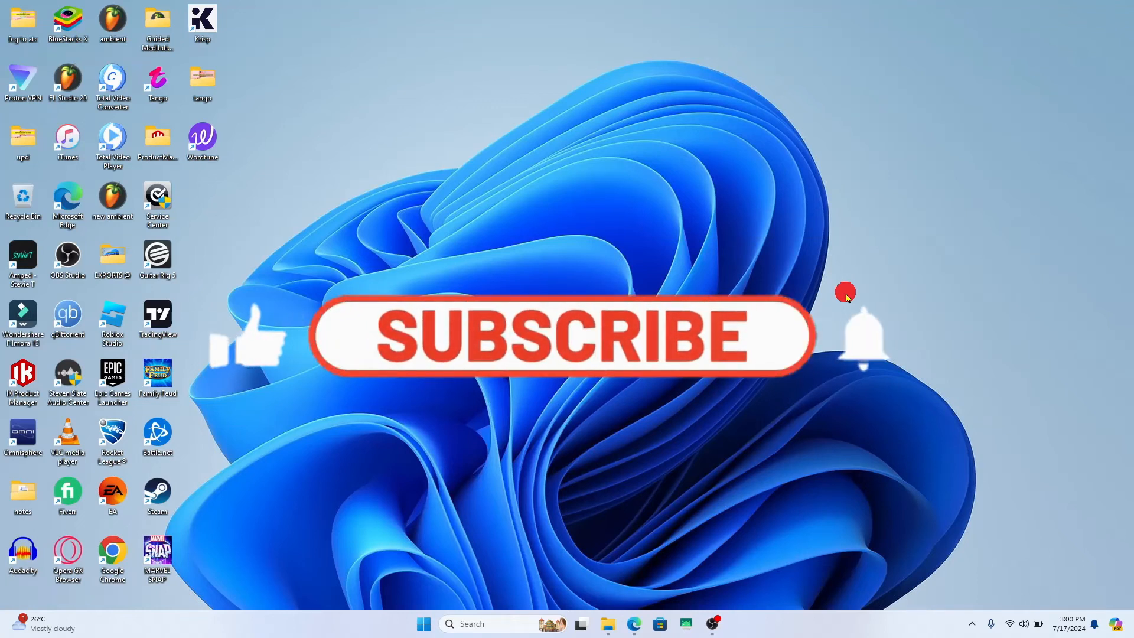
Step: Launch Epic Games Launcher from its desktop shortcut so the Store page appears
{"action": "left_click", "coordinate": [557, 339]}
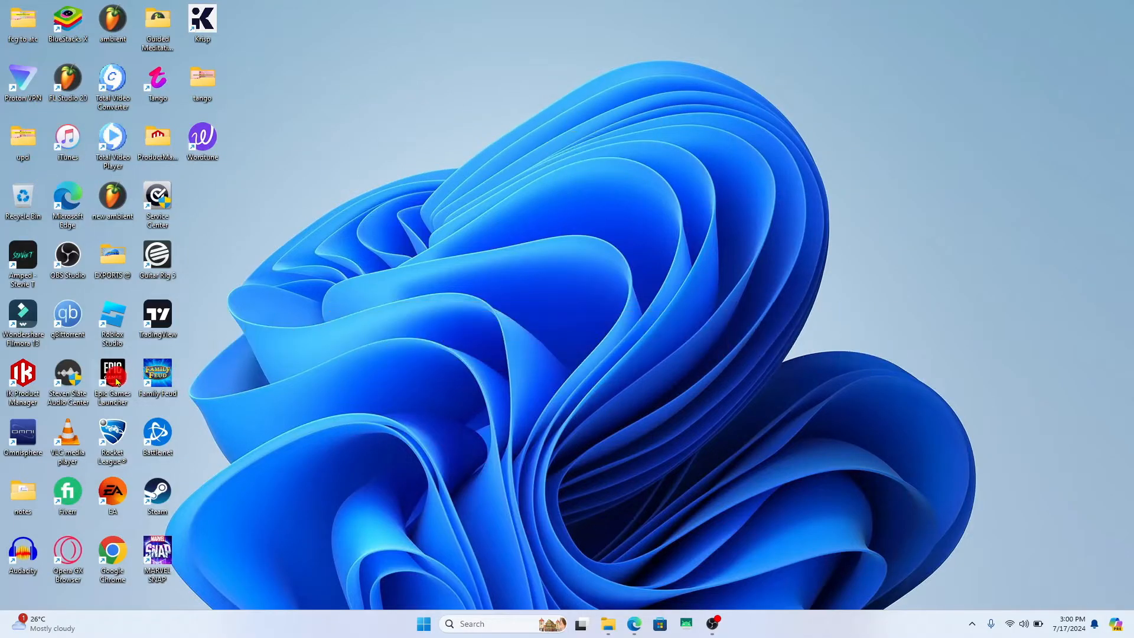
{"action": "double_click", "coordinate": [112, 374]}
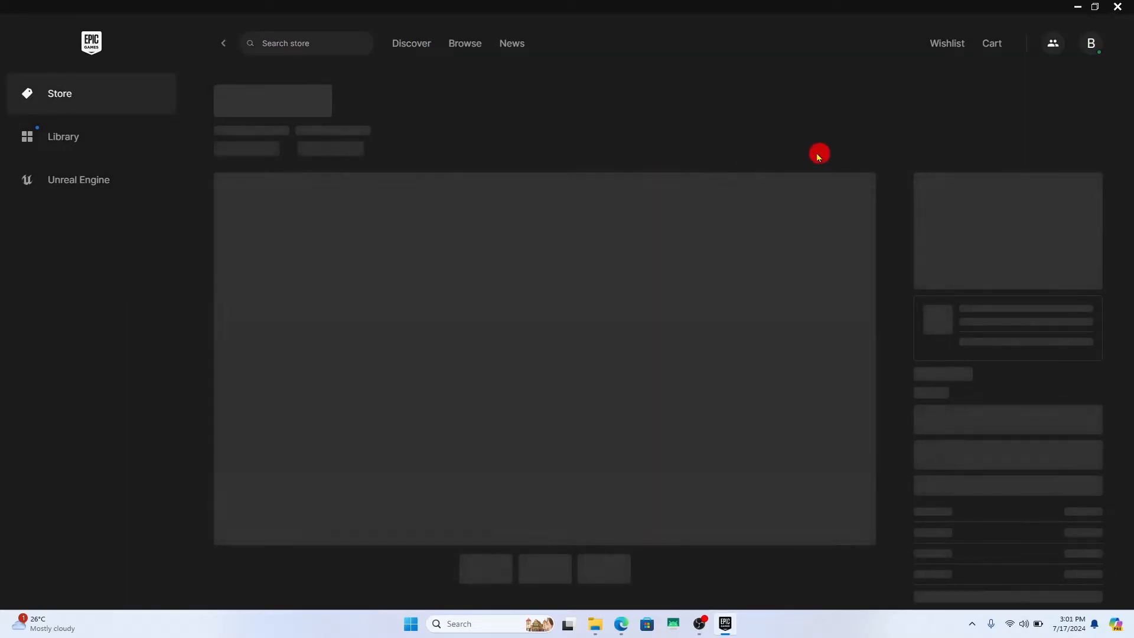
Step: Show the account menu from the 'B' profile avatar in the top-right corner
{"action": "left_click", "coordinate": [1091, 42]}
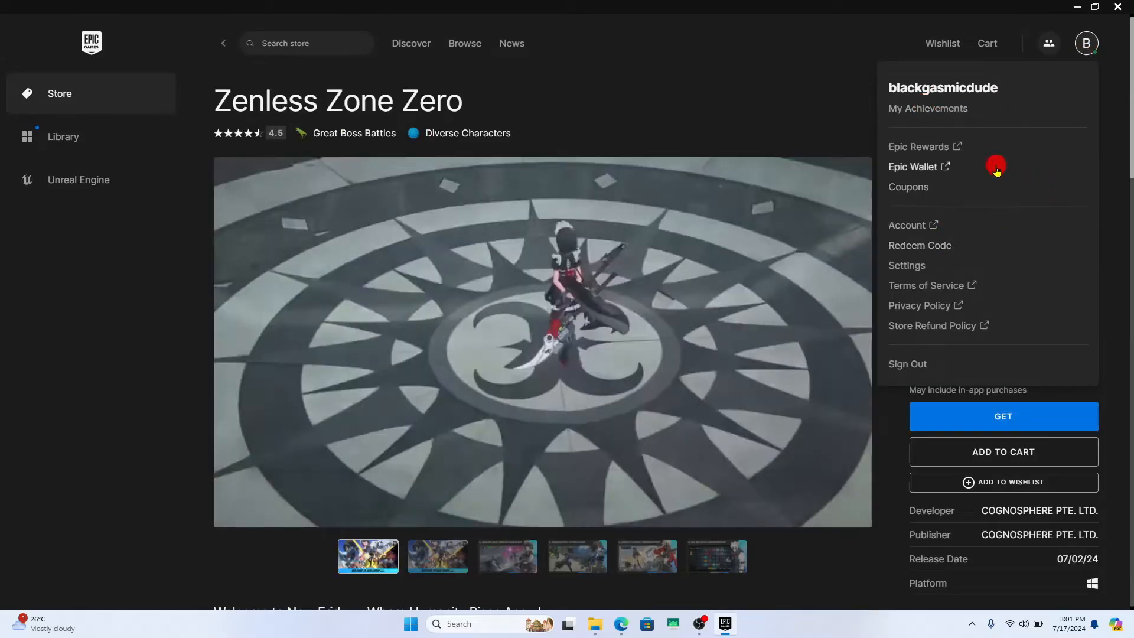
{"action": "mouse_move", "coordinate": [916, 368]}
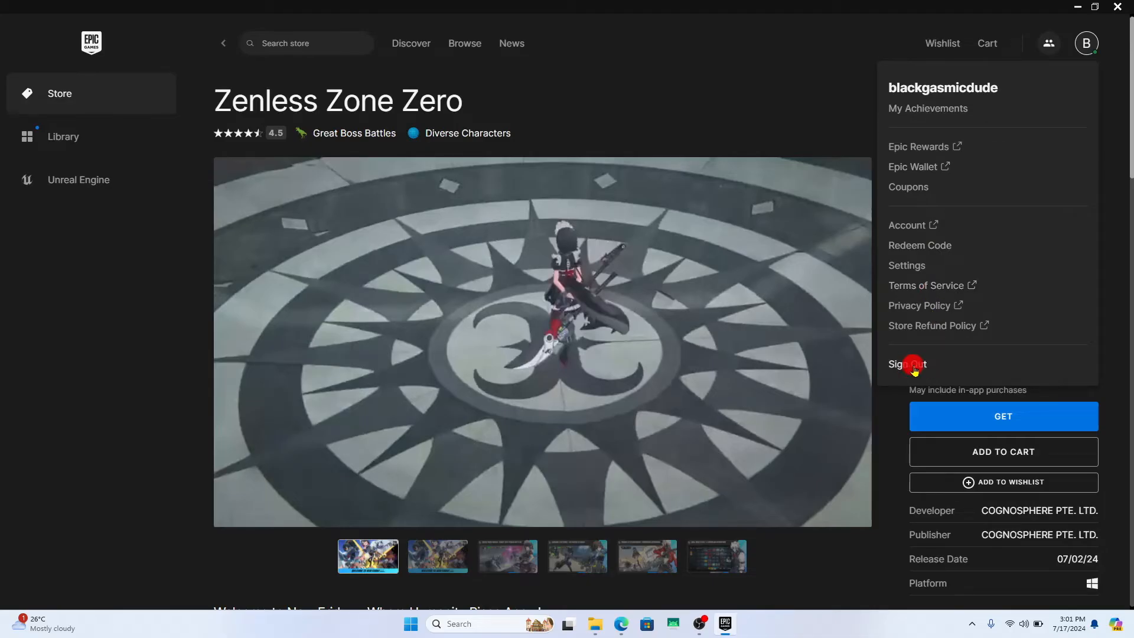
Step: Sign out of the current account, landing on the Sign In screen with the other account's credentials filled
{"action": "left_click", "coordinate": [907, 364]}
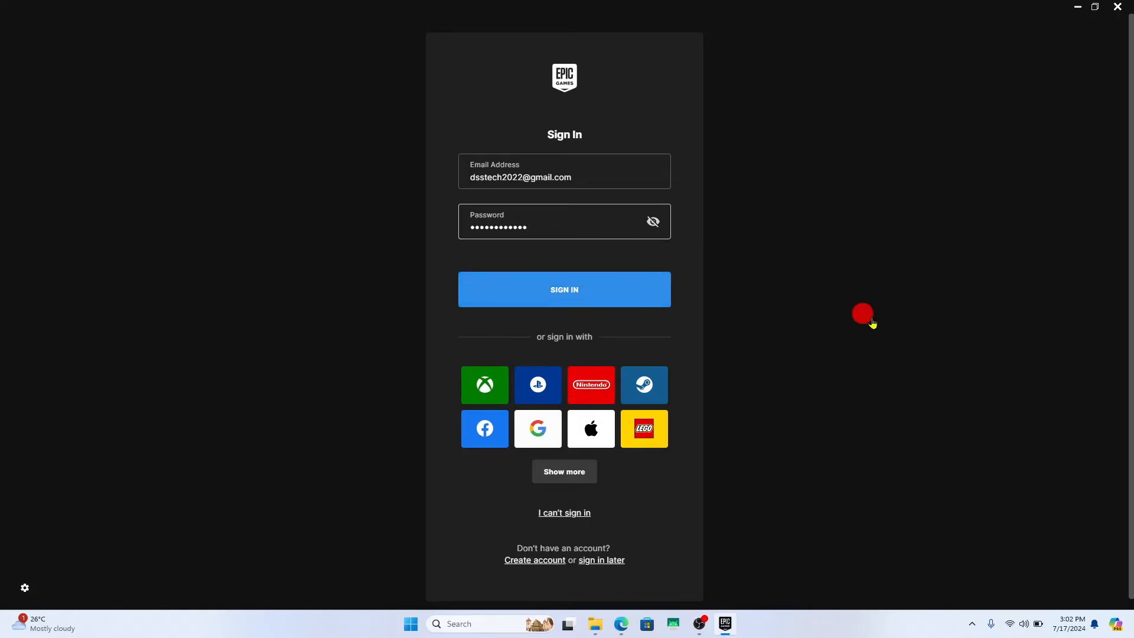
Step: Submit the credentials with SIGN IN, after which the launcher window closes to the desktop
{"action": "left_click", "coordinate": [565, 289]}
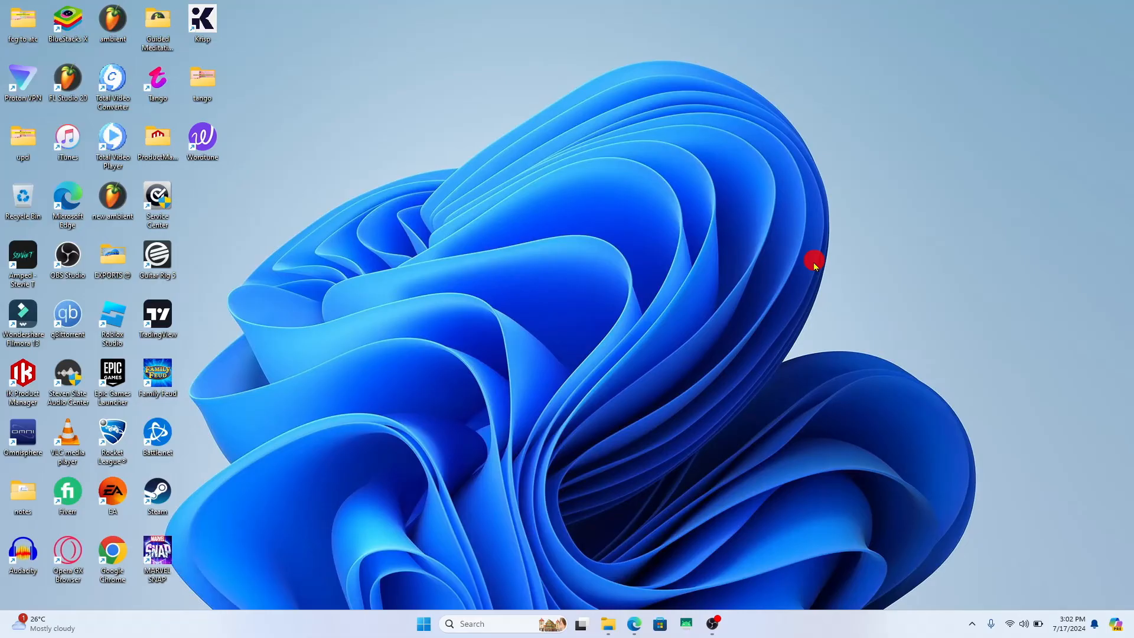
{"action": "mouse_move", "coordinate": [634, 435]}
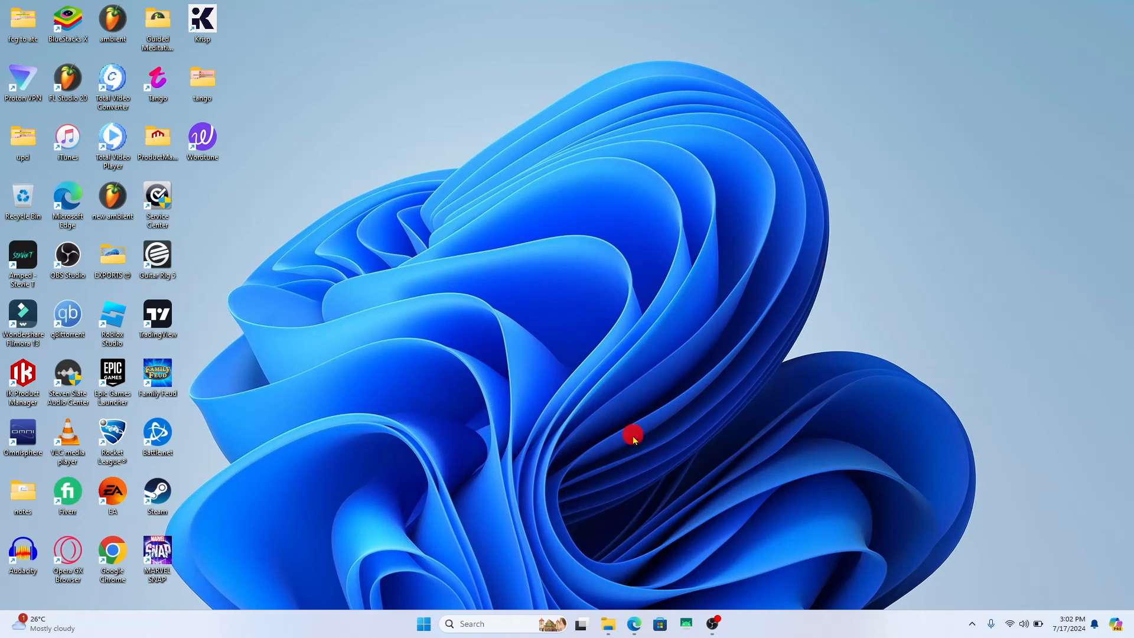